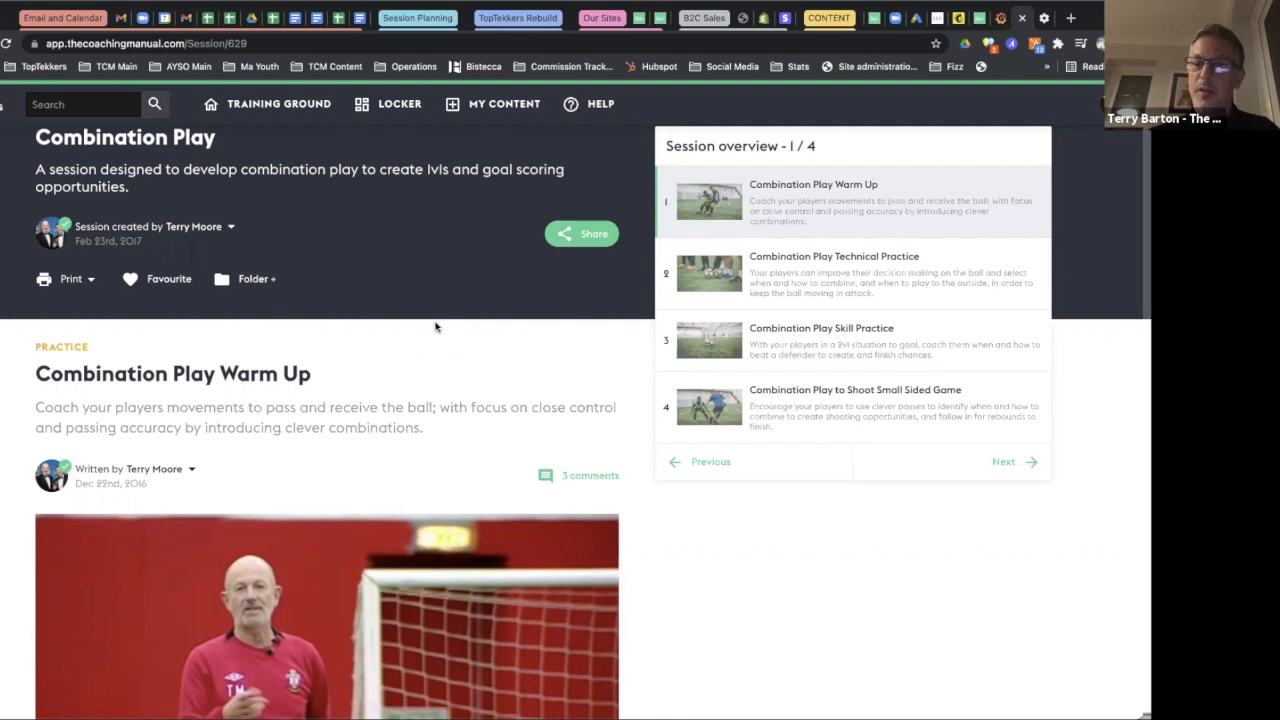
mouse_move(446, 325)
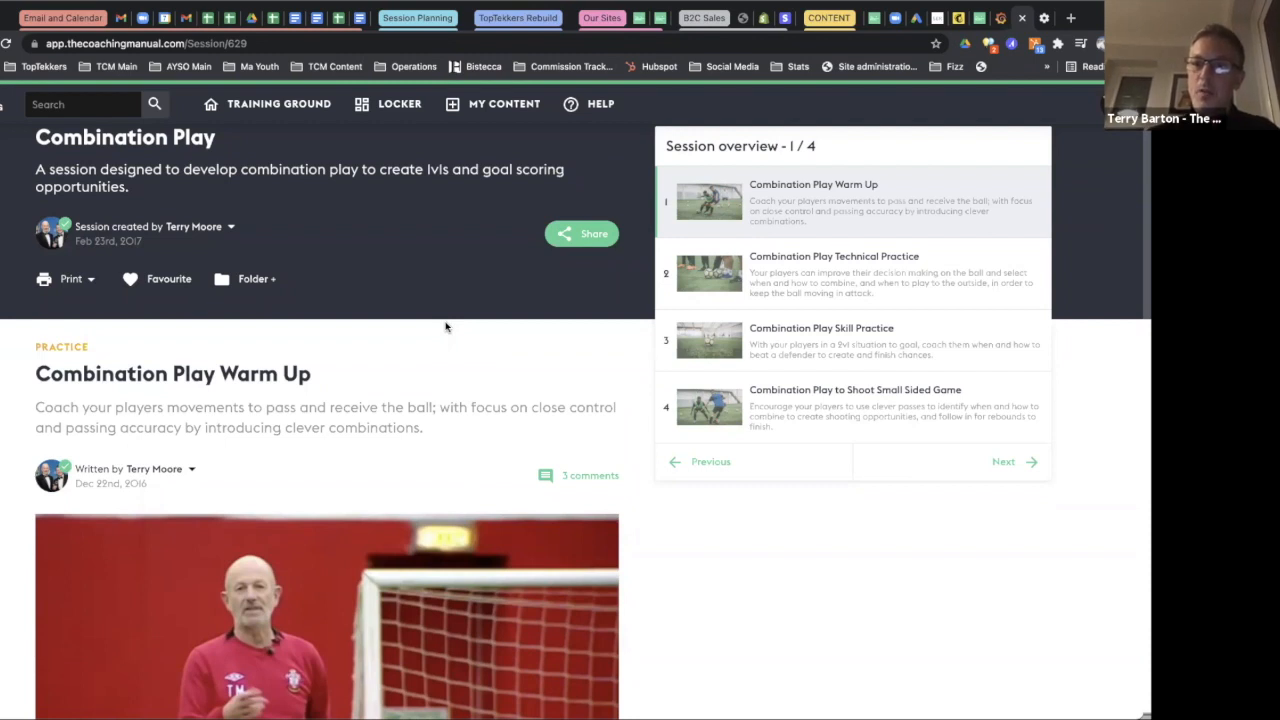
mouse_move(445, 369)
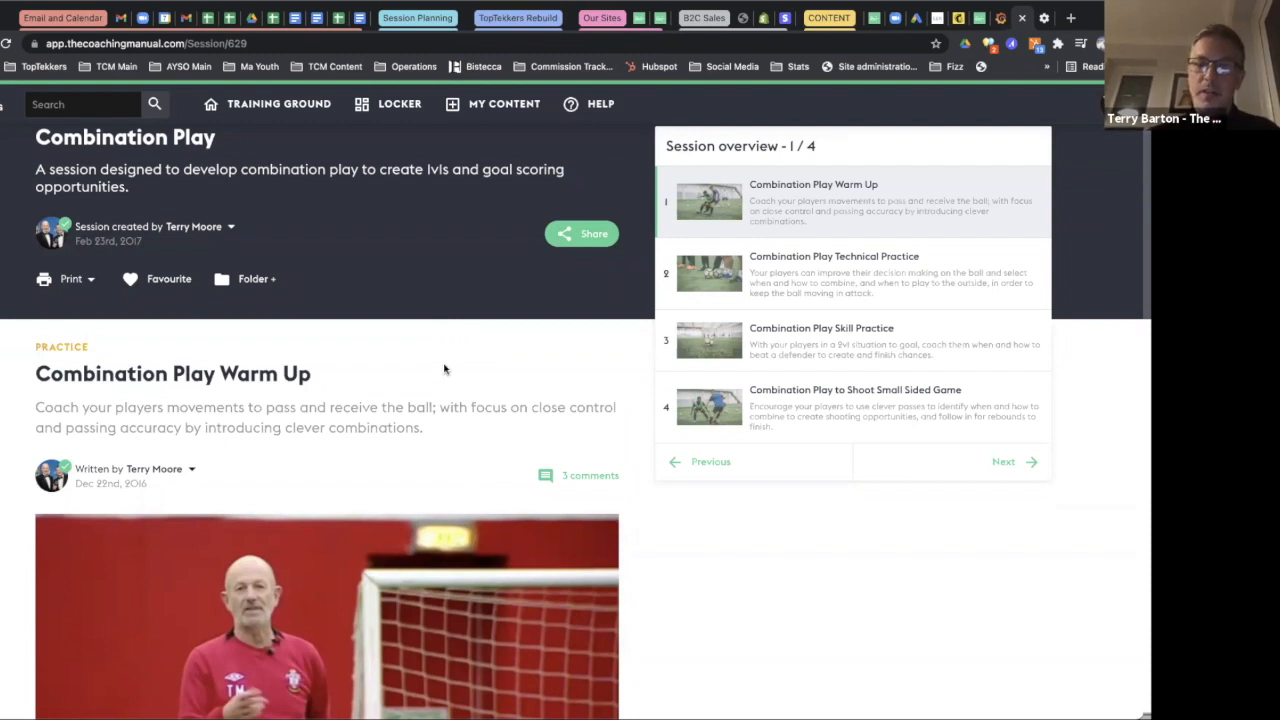